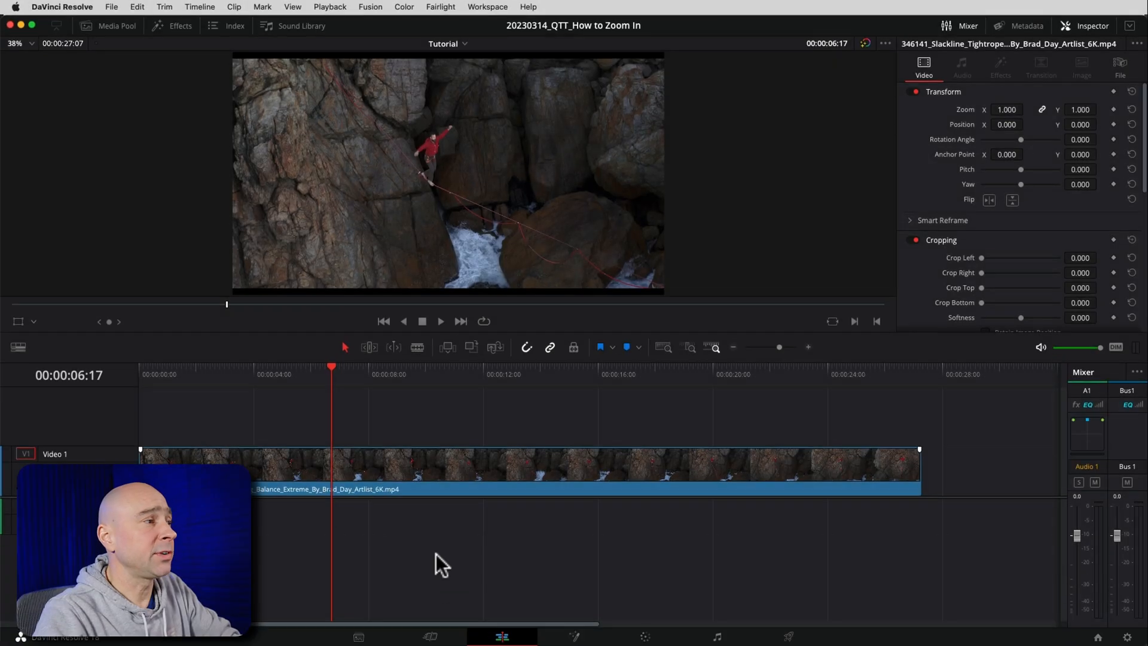
Select the slackline clip and park the playhead where the zoom should begin.
{"action": "left_click", "coordinate": [495, 637]}
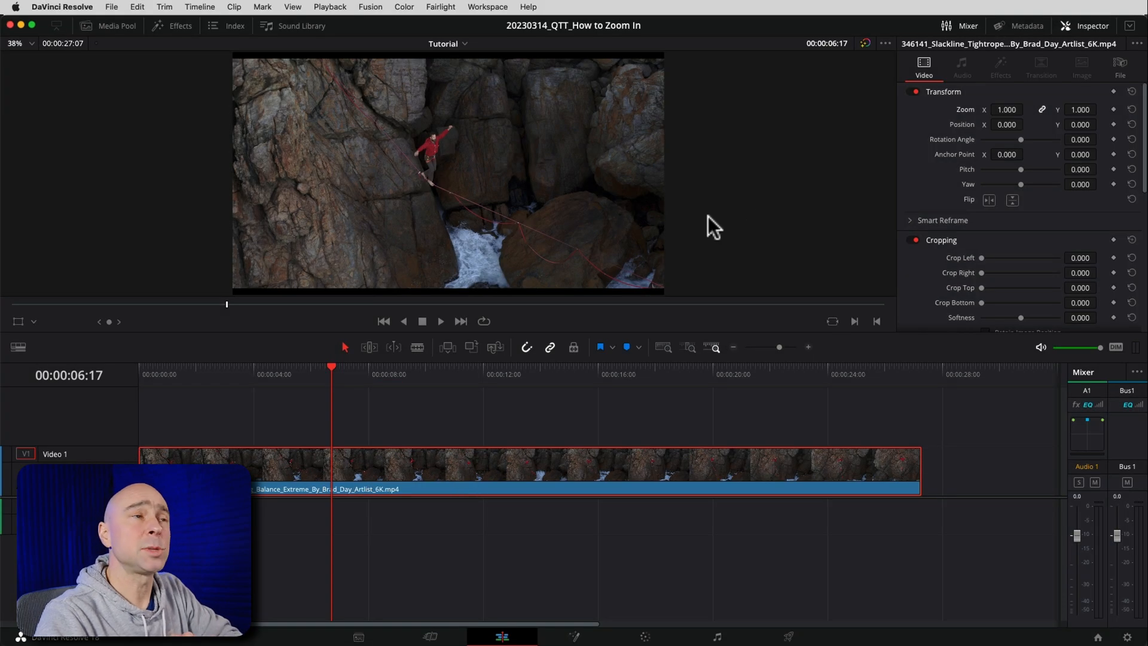
{"action": "left_click", "coordinate": [1084, 27]}
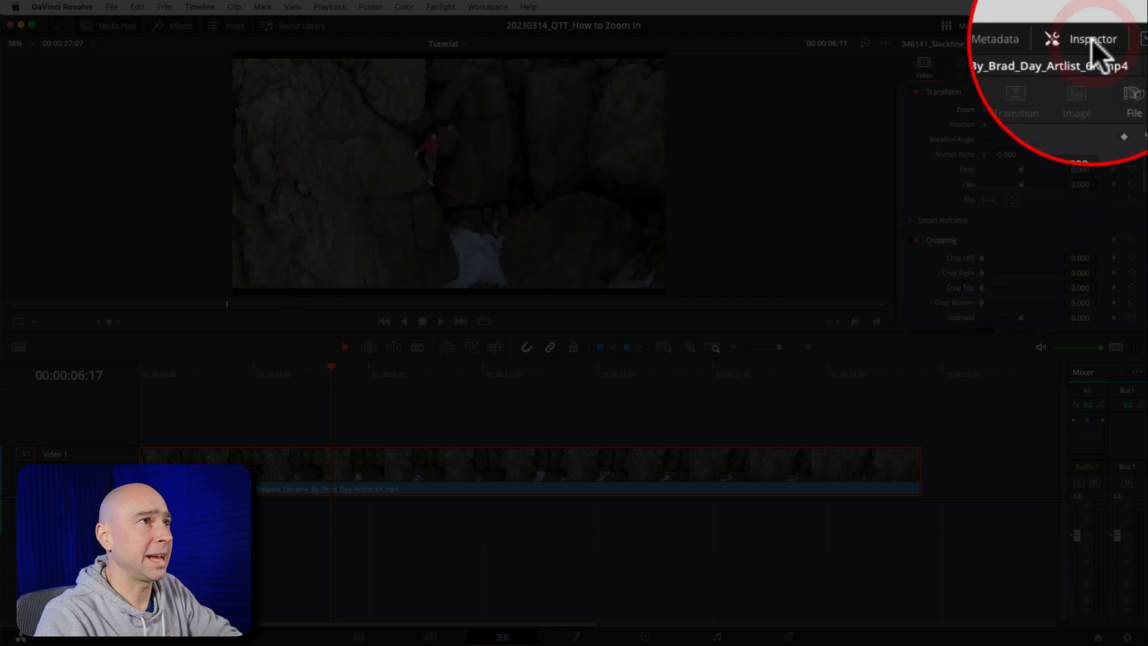
{"action": "left_click", "coordinate": [1089, 38]}
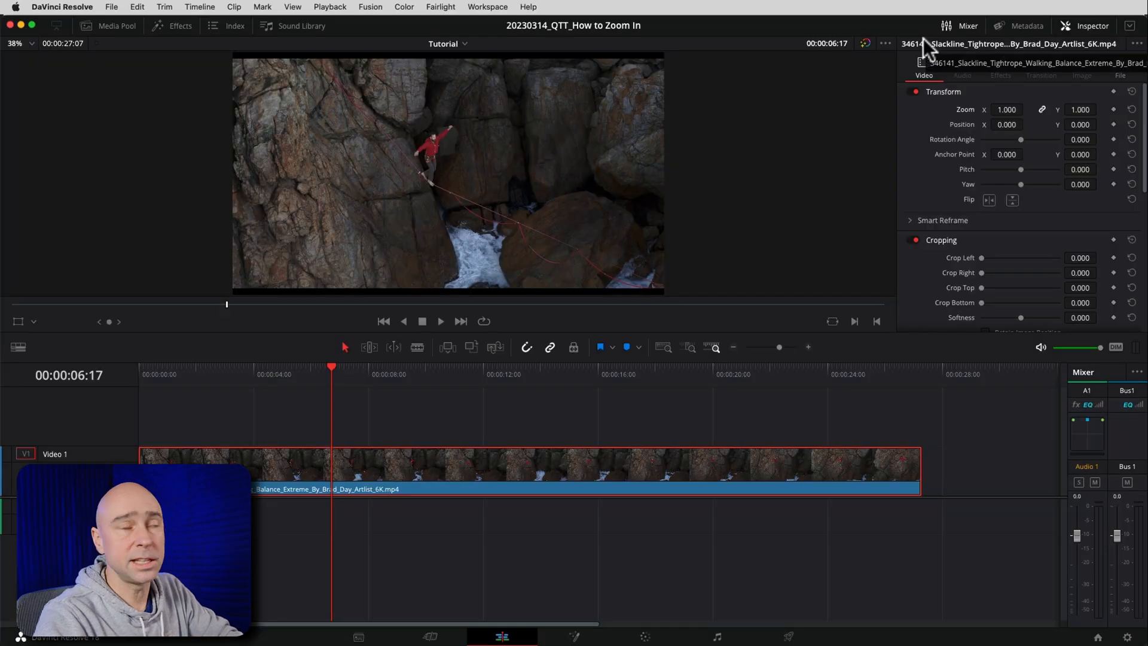
{"action": "left_click", "coordinate": [487, 6]}
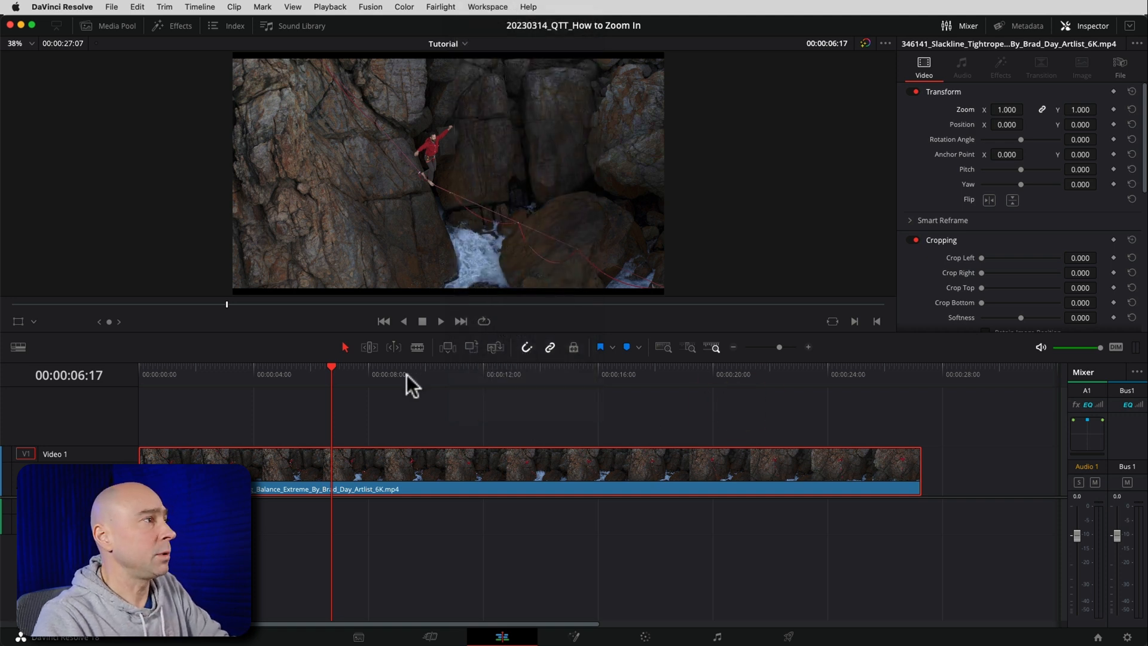
{"action": "left_click", "coordinate": [386, 374]}
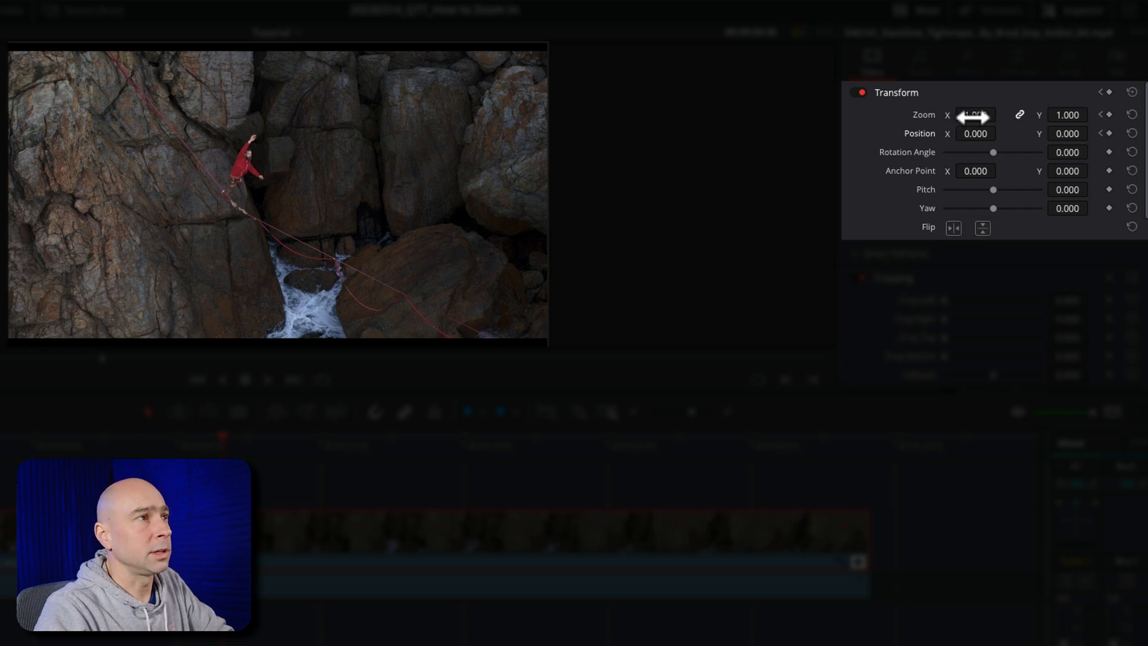
Keyframe Transform Zoom at 1.5 and shift Position X toward the slackliner.
{"action": "left_click_drag", "start_coordinate": [974, 115], "coordinate": [1007, 115]}
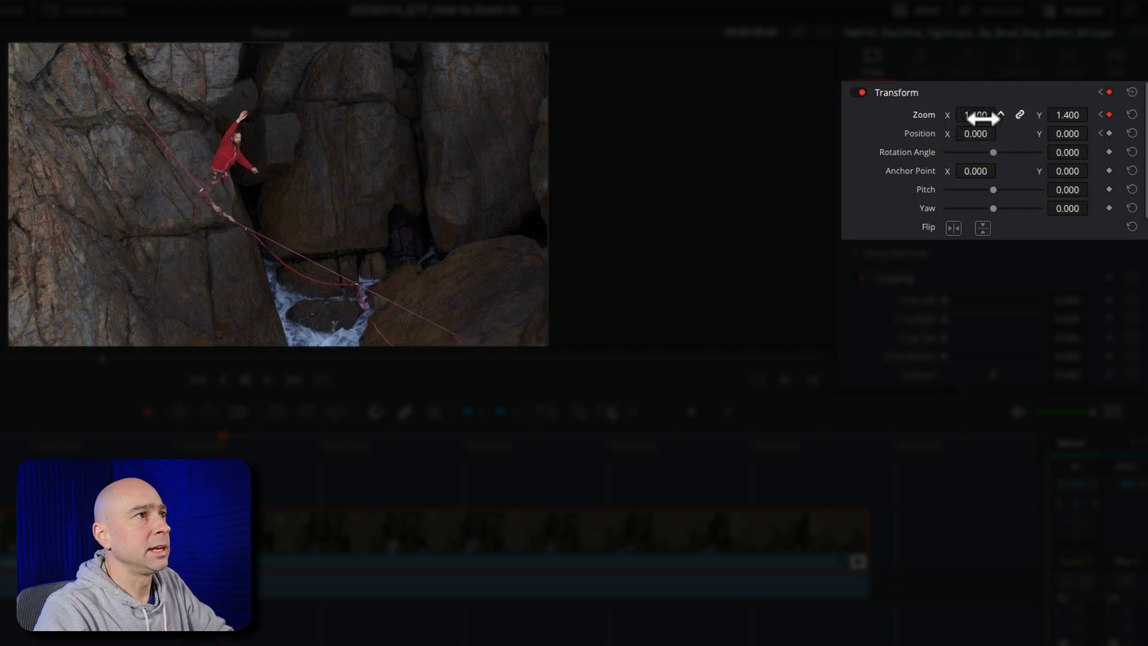
{"action": "left_click_drag", "start_coordinate": [976, 114], "coordinate": [997, 115]}
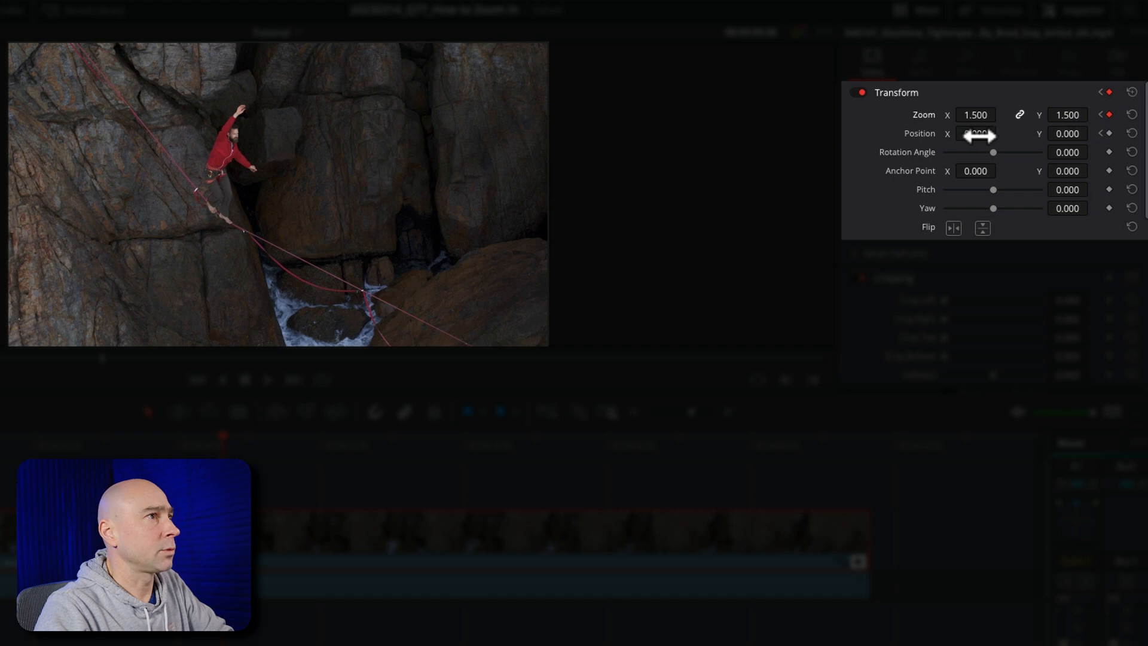
{"action": "left_click_drag", "start_coordinate": [975, 133], "coordinate": [1048, 132]}
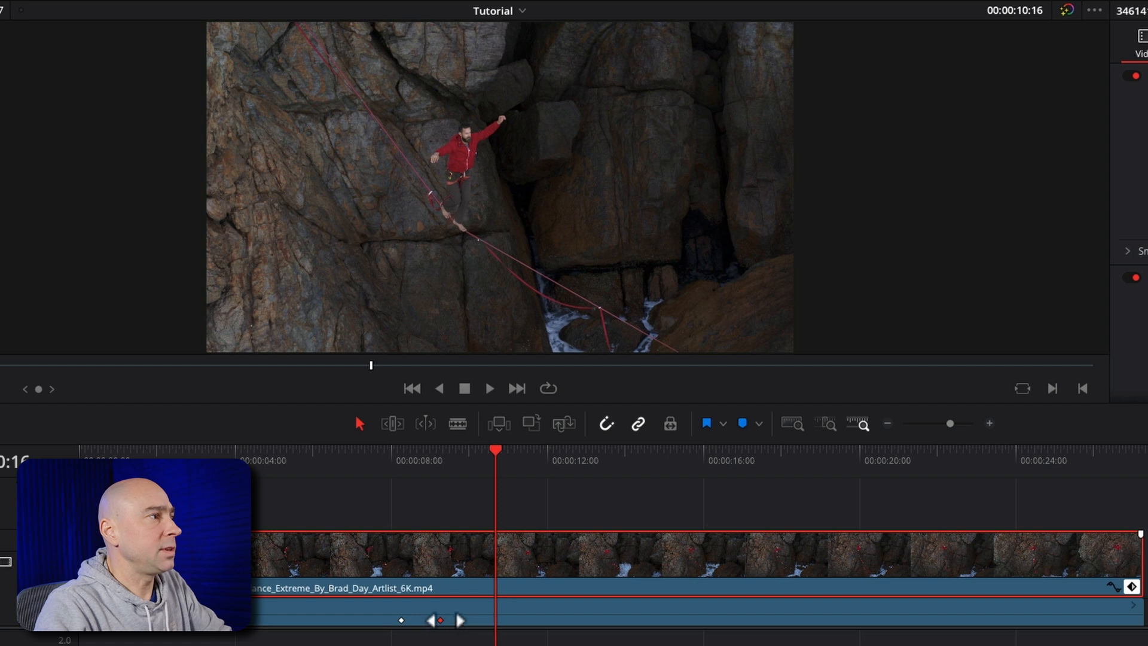
Add another Zoom and Position keyframe holding the same values around 10:17.
{"action": "left_click", "coordinate": [514, 465]}
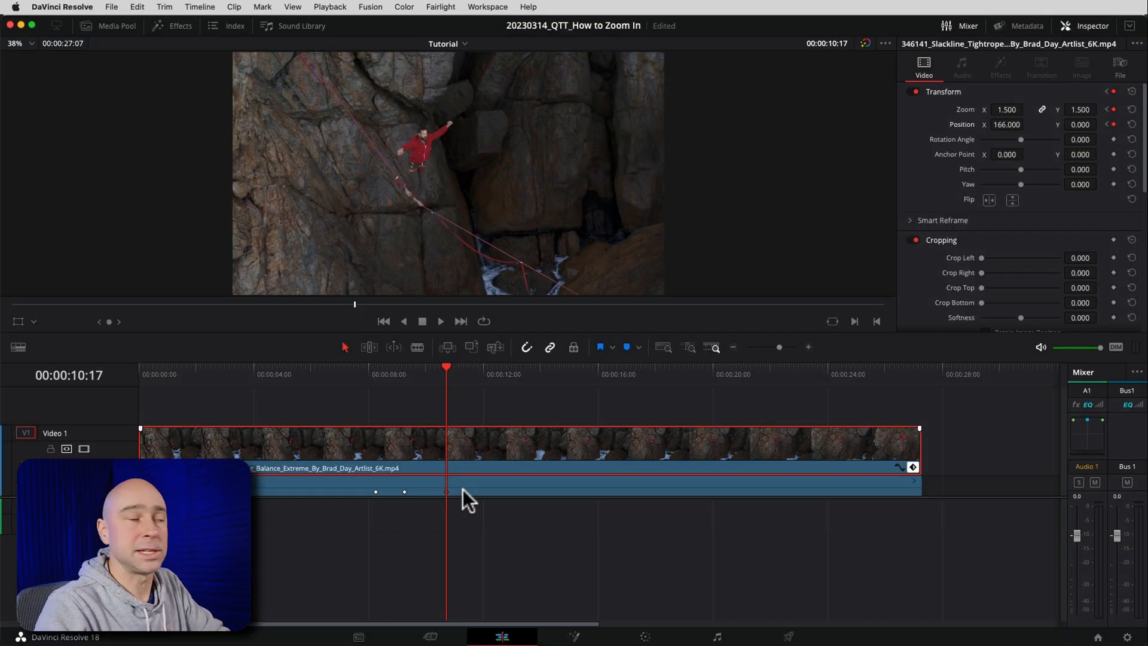
{"action": "mouse_move", "coordinate": [447, 376]}
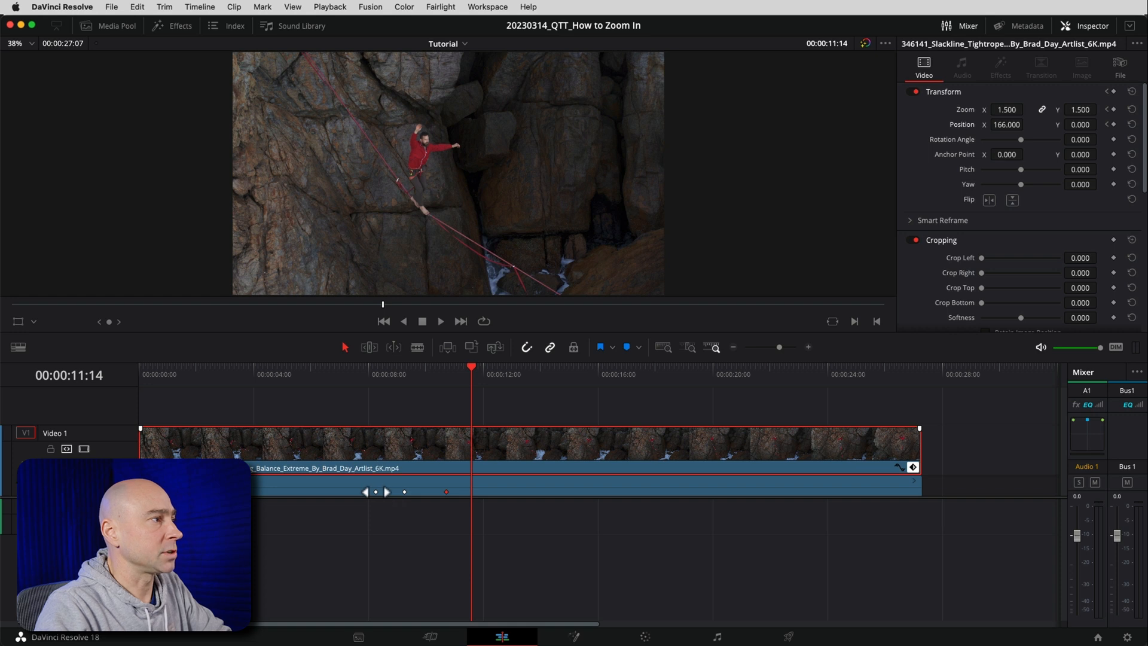
{"action": "key", "text": "cmd+c"}
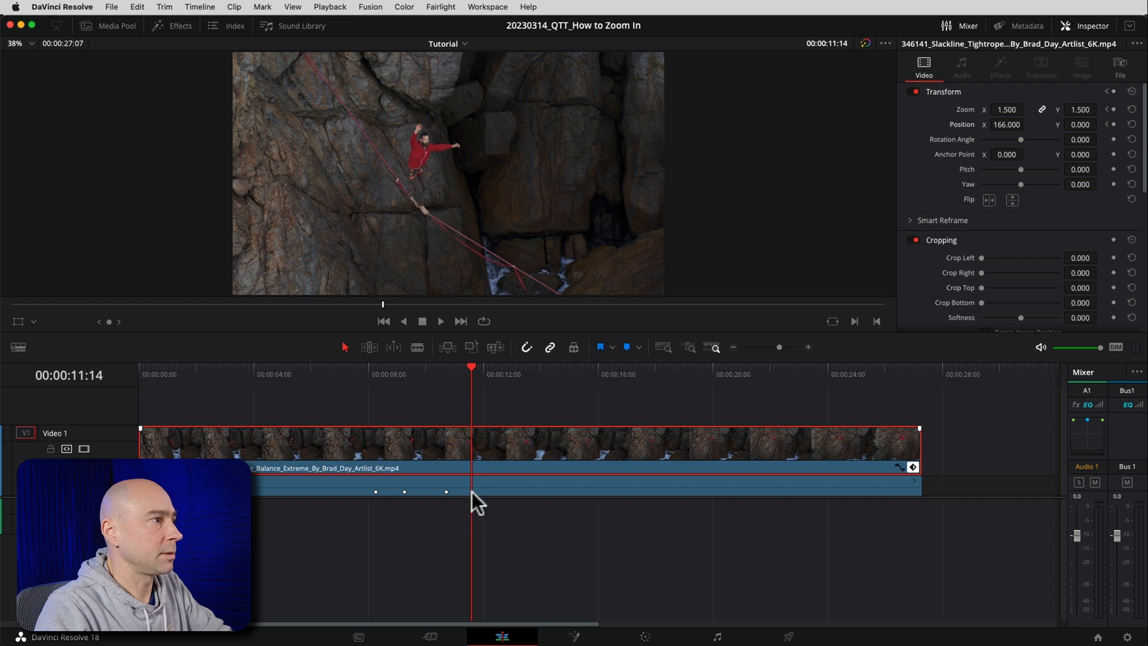
{"action": "key", "text": "cmd"}
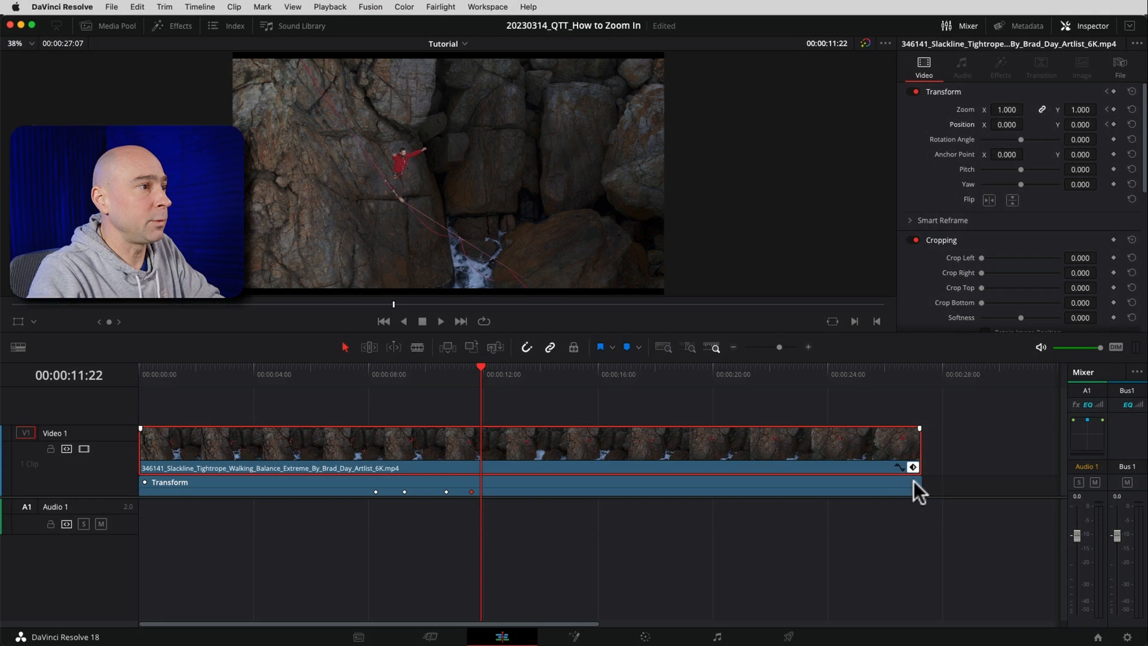
Expand the clip's Zoom X/Y and Position X/Y lanes and bring up the keyframe easing menu.
{"action": "left_click", "coordinate": [146, 482]}
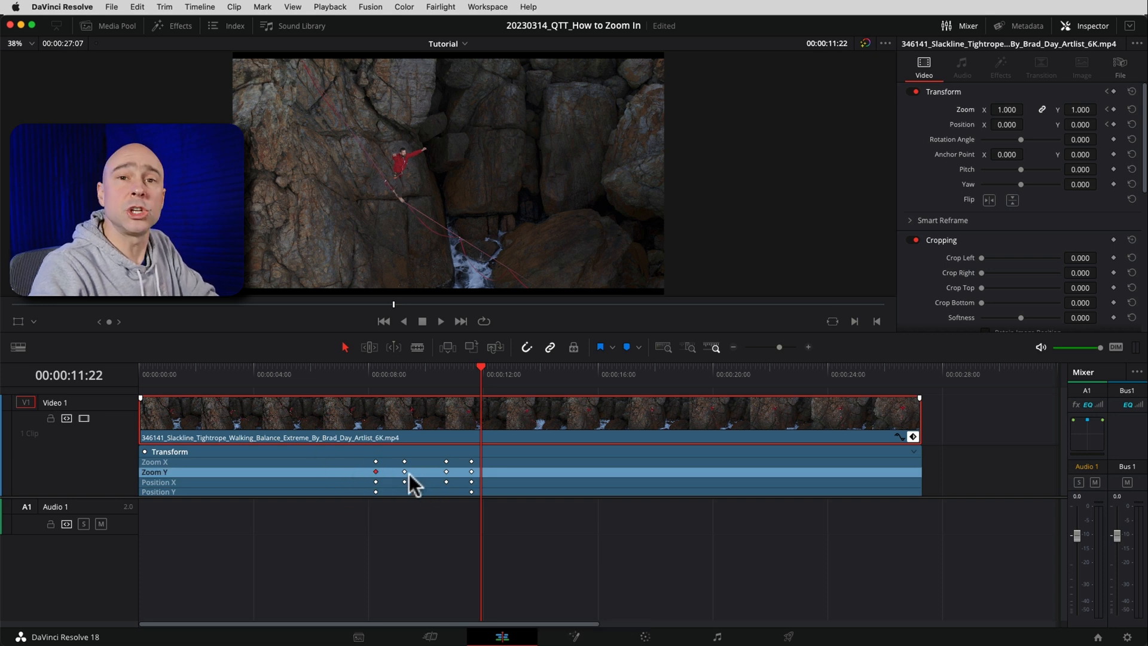
{"action": "mouse_move", "coordinate": [500, 492]}
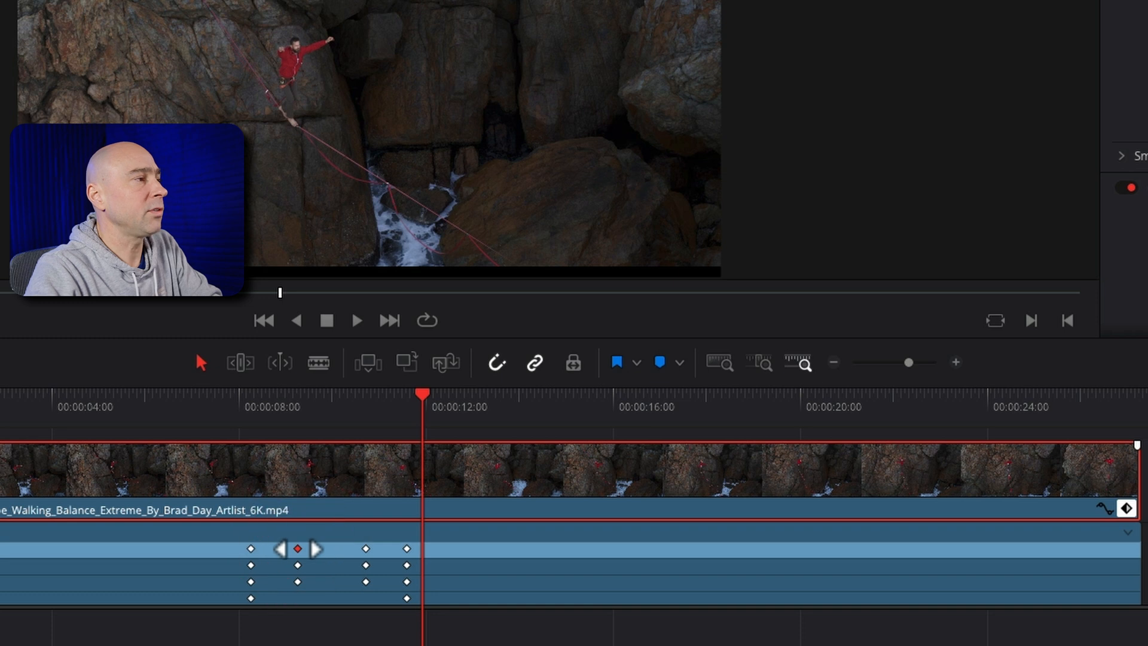
{"action": "right_click", "coordinate": [297, 565]}
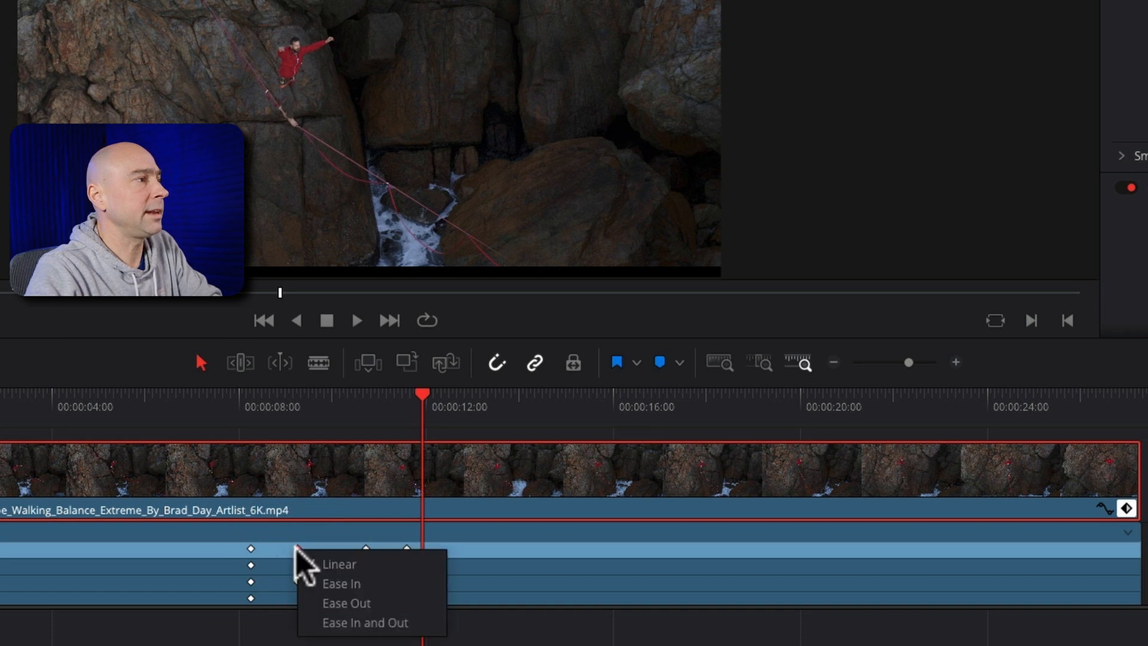